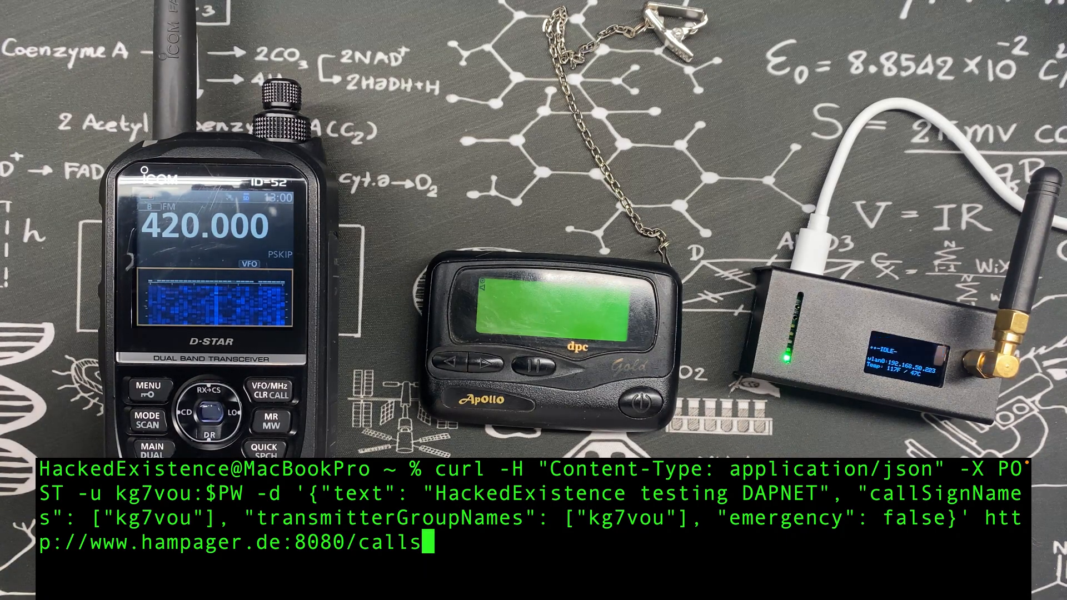
Step: Run the curl POST to hampager.de:8080/calls sending "HackedExistence testing DAPNET"
{"action": "key", "text": "Return"}
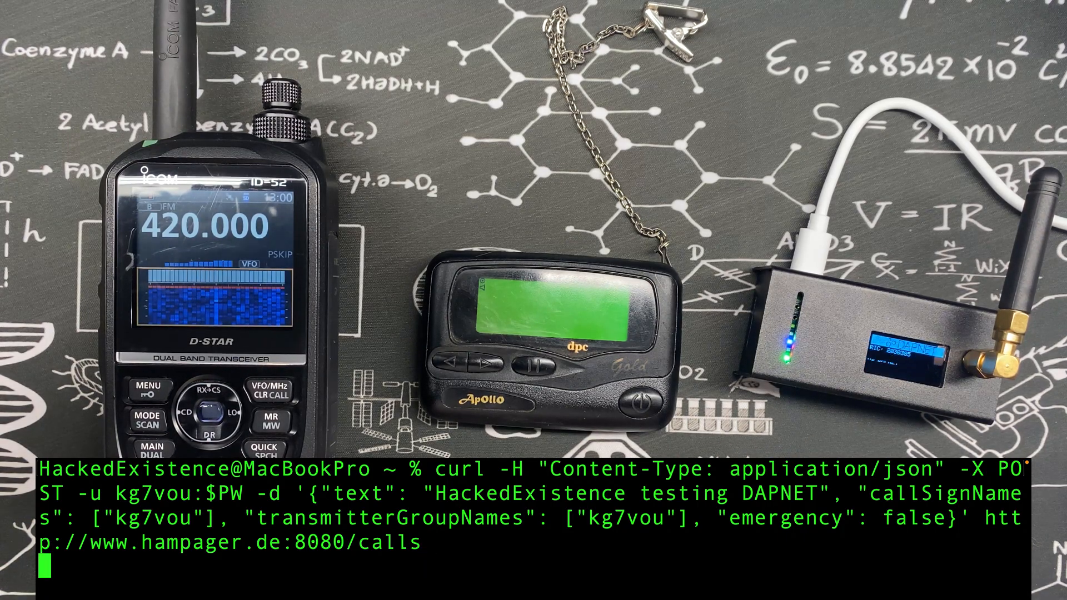
{"action": "key", "text": "Return"}
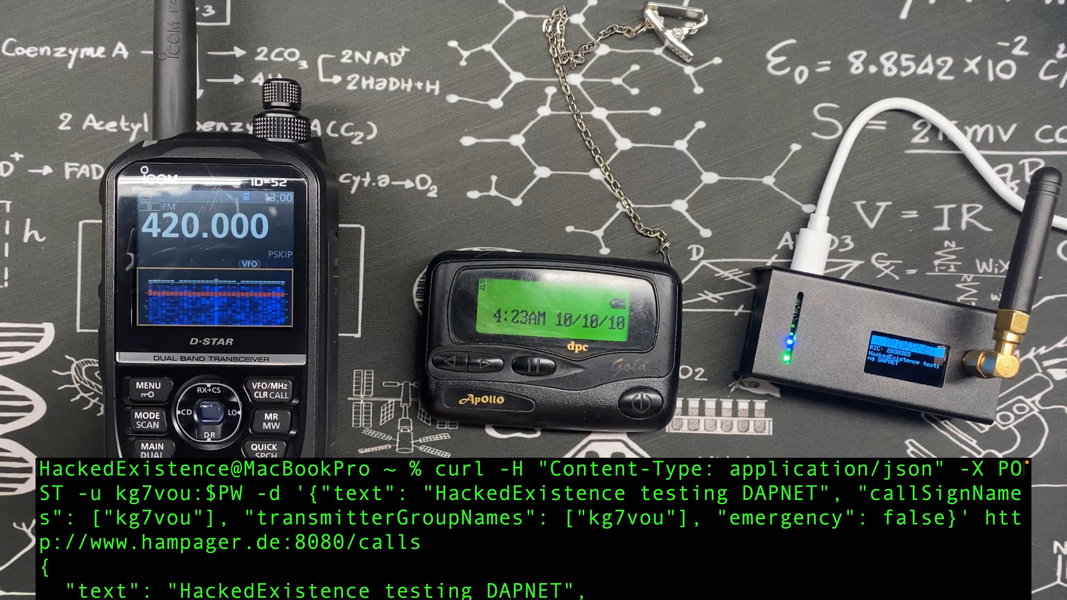